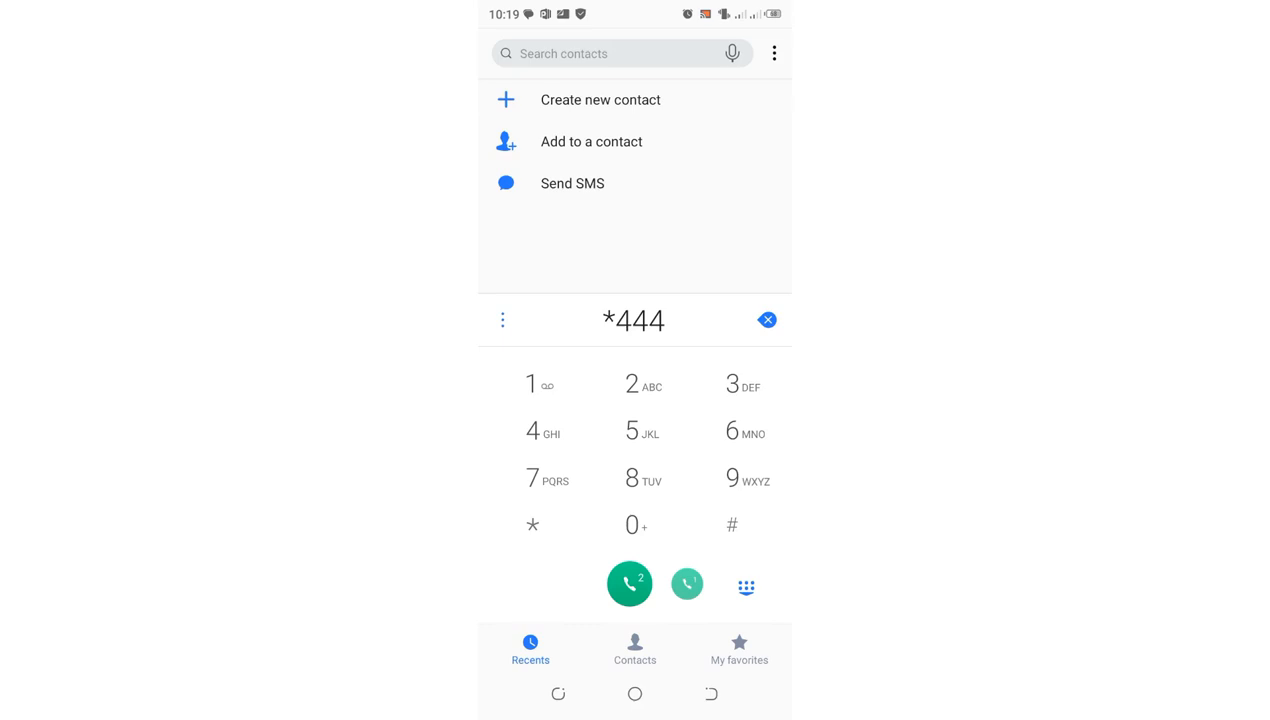
Step: Complete and send the *444# USSD code to show the Safaricom offers menu
{"action": "left_click", "coordinate": [732, 525]}
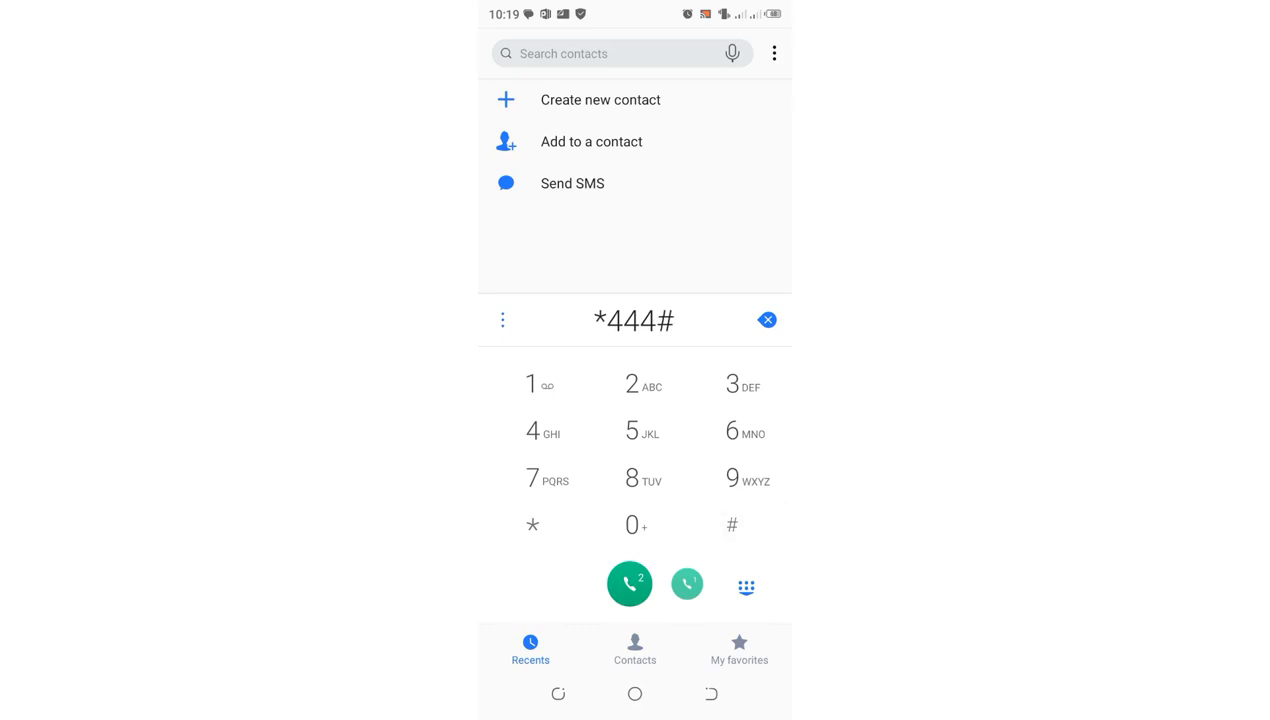
{"action": "left_click", "coordinate": [629, 584]}
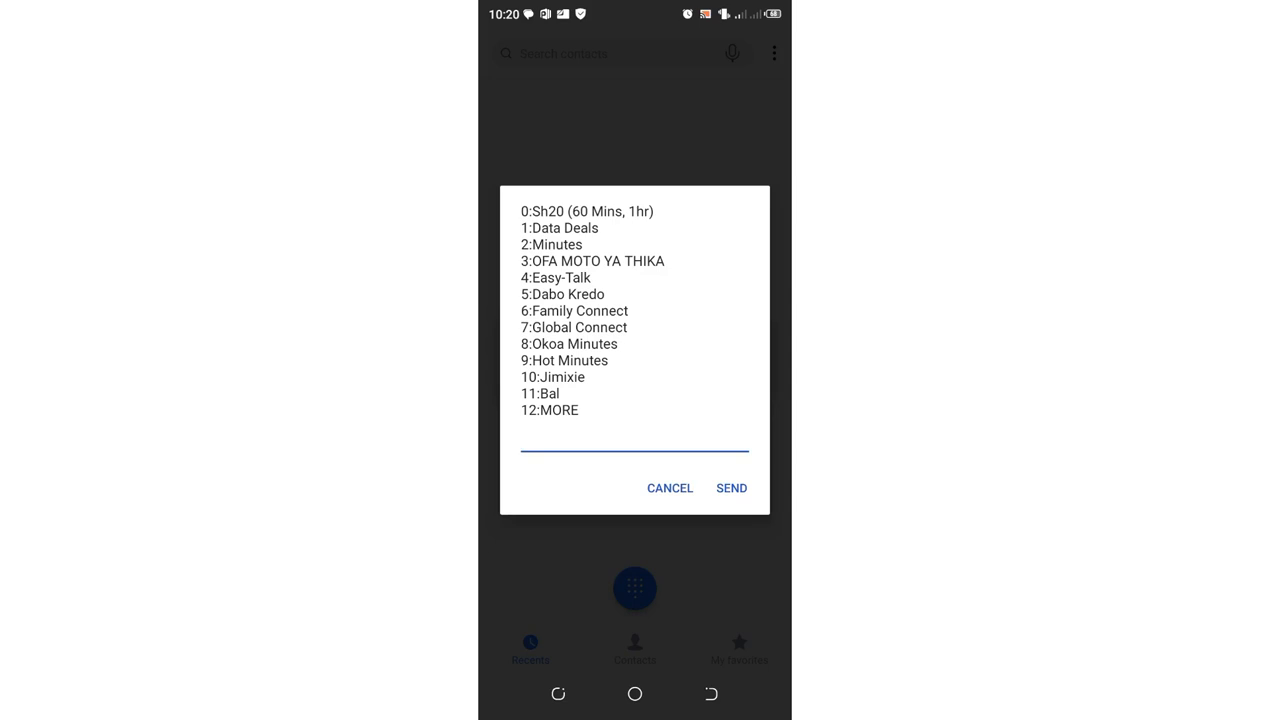
{"action": "left_click", "coordinate": [634, 440]}
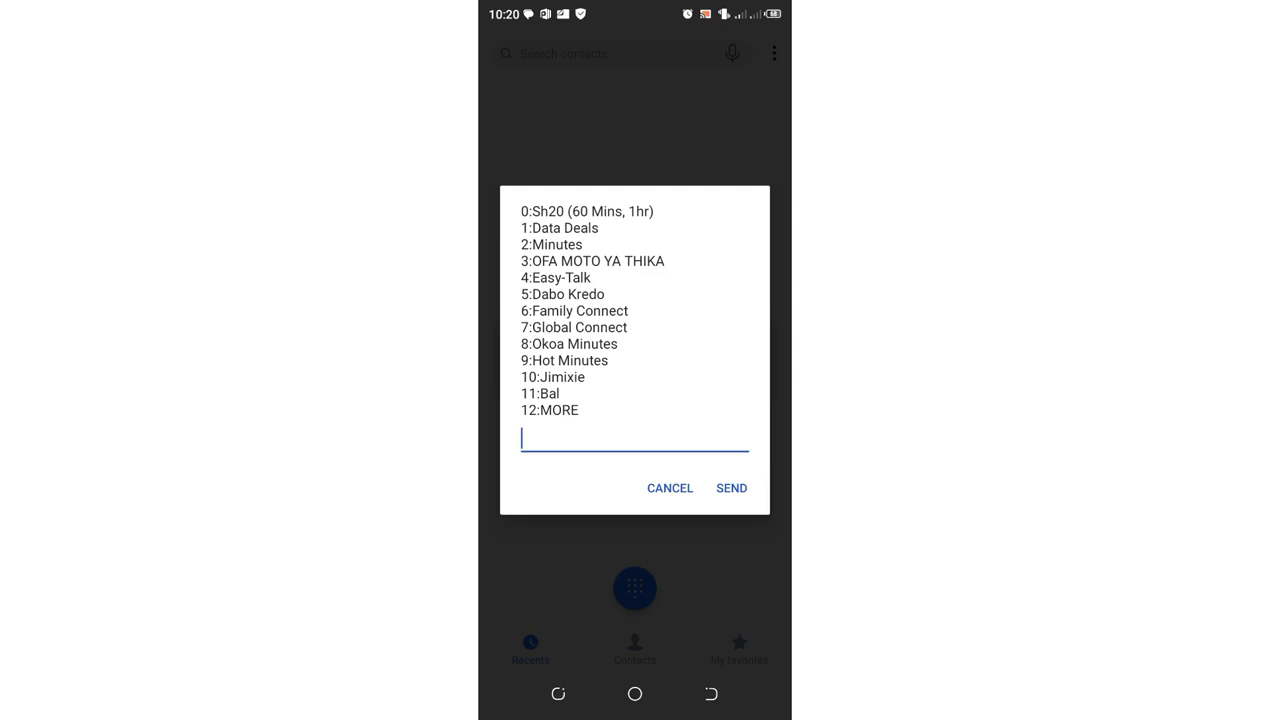
{"action": "left_click", "coordinate": [634, 438]}
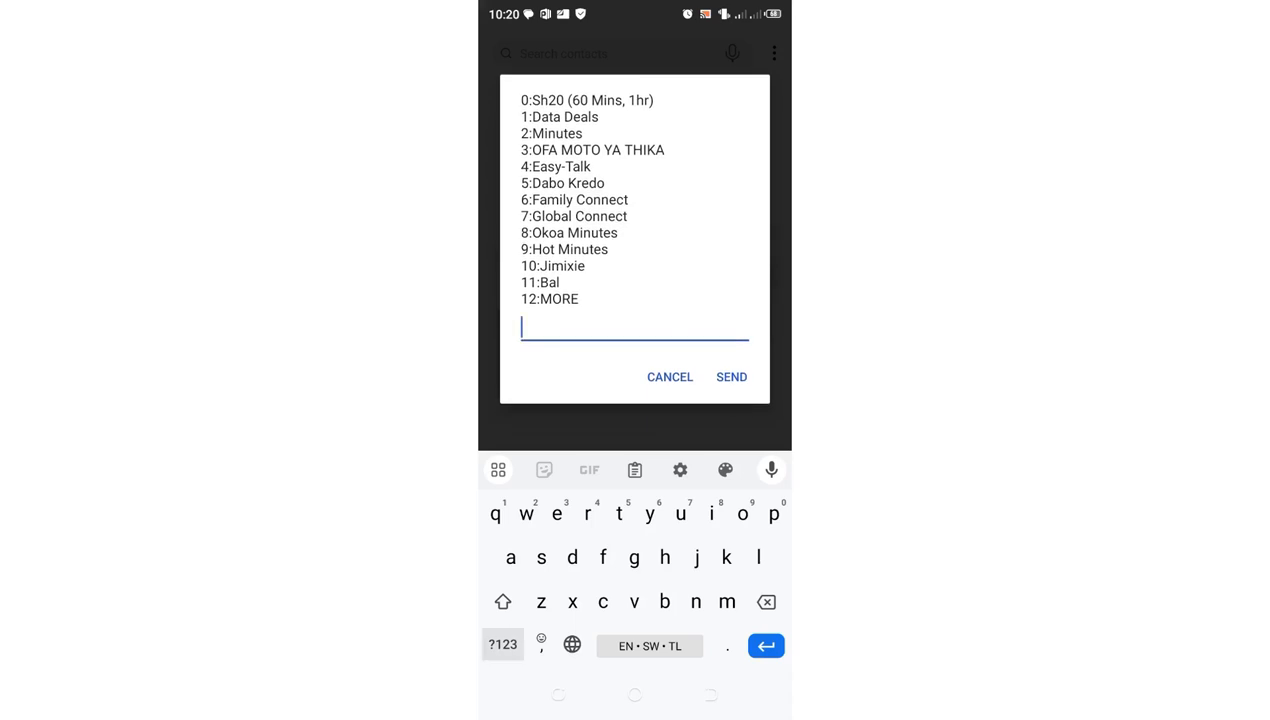
{"action": "left_click", "coordinate": [731, 377]}
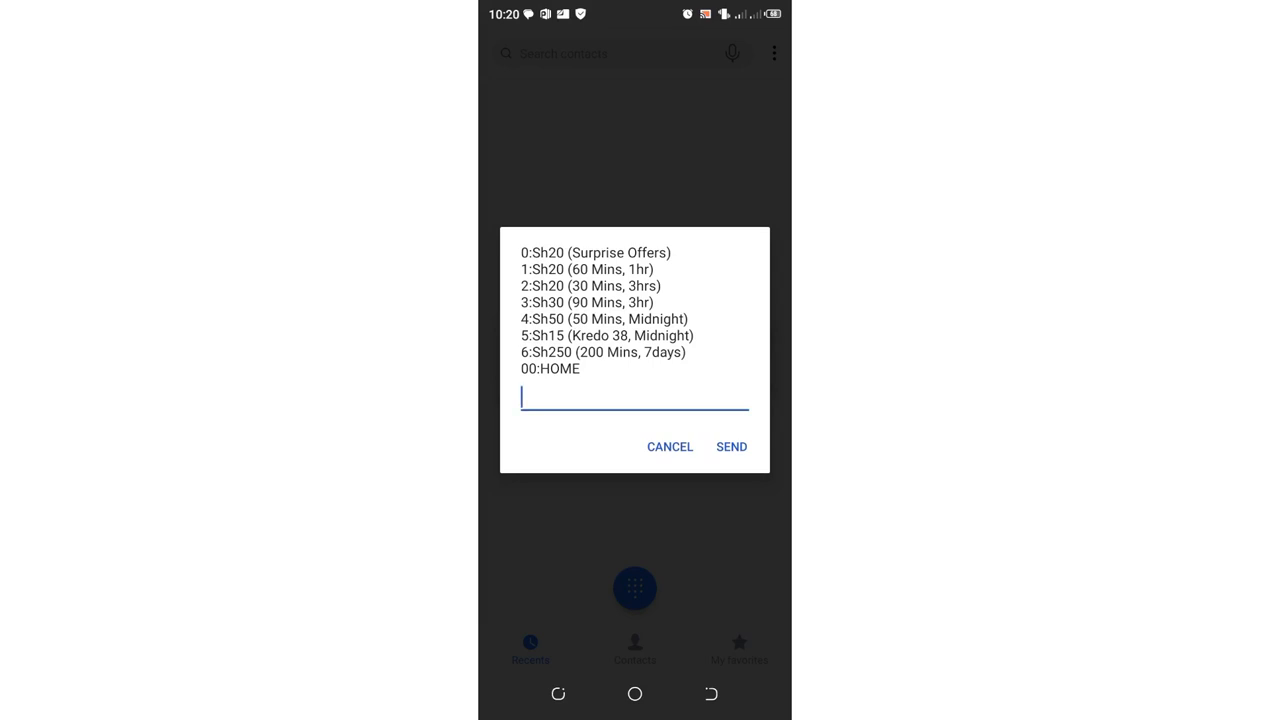
{"action": "left_click", "coordinate": [634, 399]}
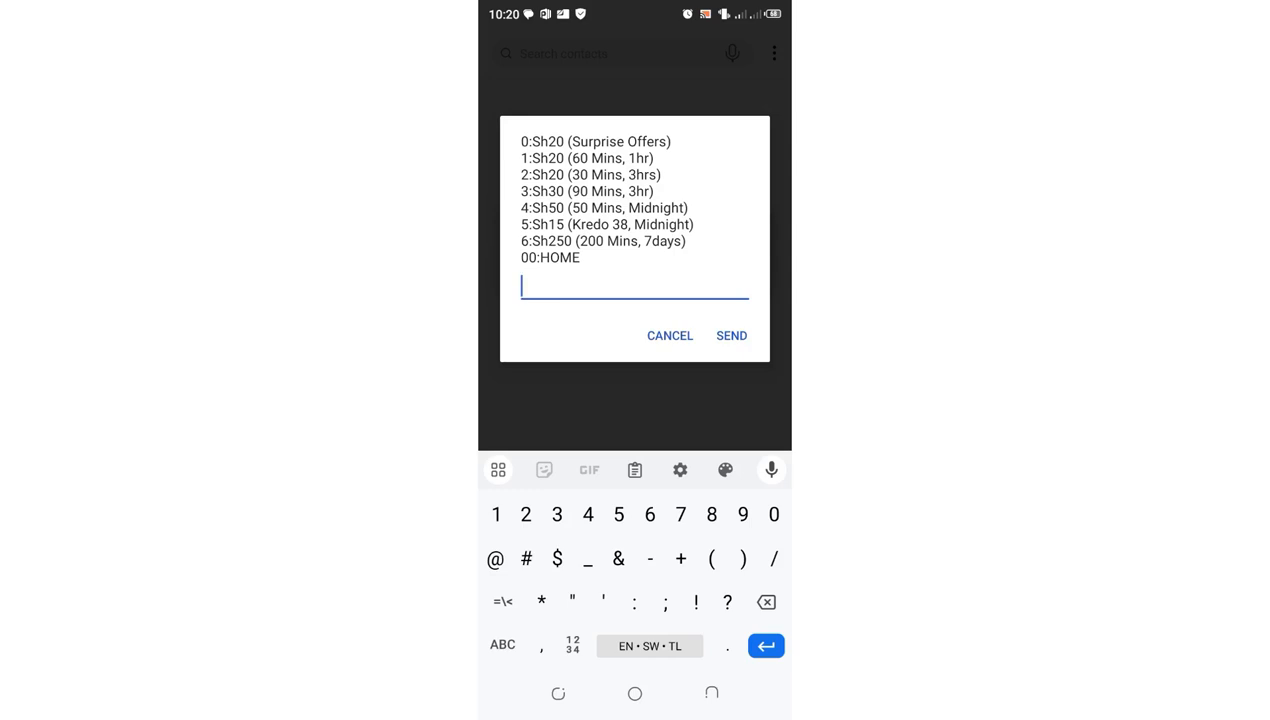
{"action": "type", "text": "00"}
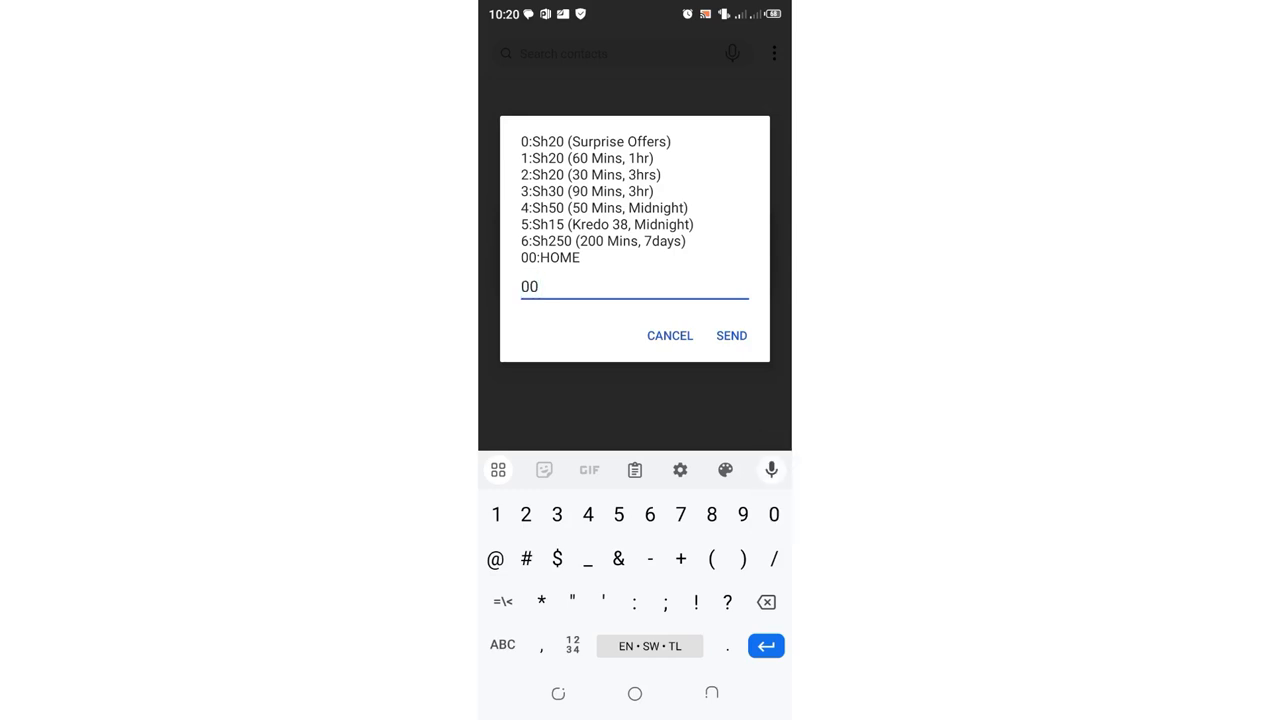
{"action": "left_click", "coordinate": [731, 335]}
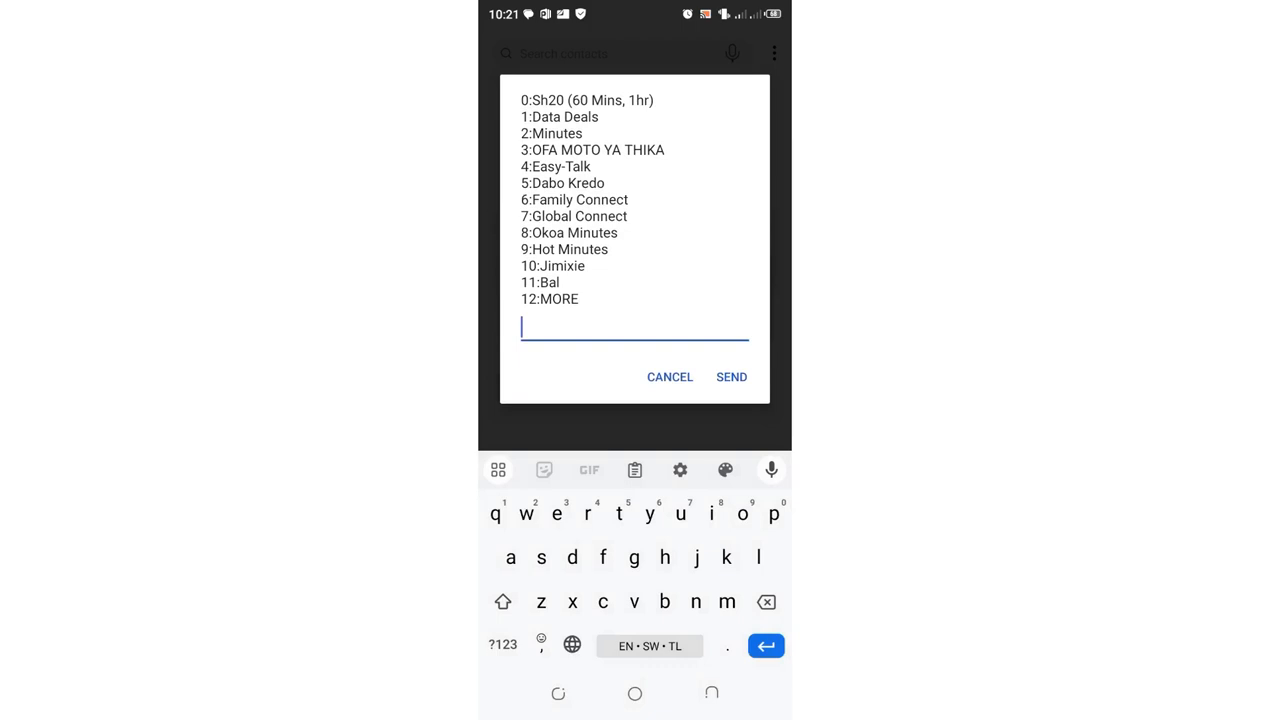
Step: Reply 9 (Hot Minutes) to list the Sh10–Sh500 minute bundles
{"action": "left_click", "coordinate": [502, 645]}
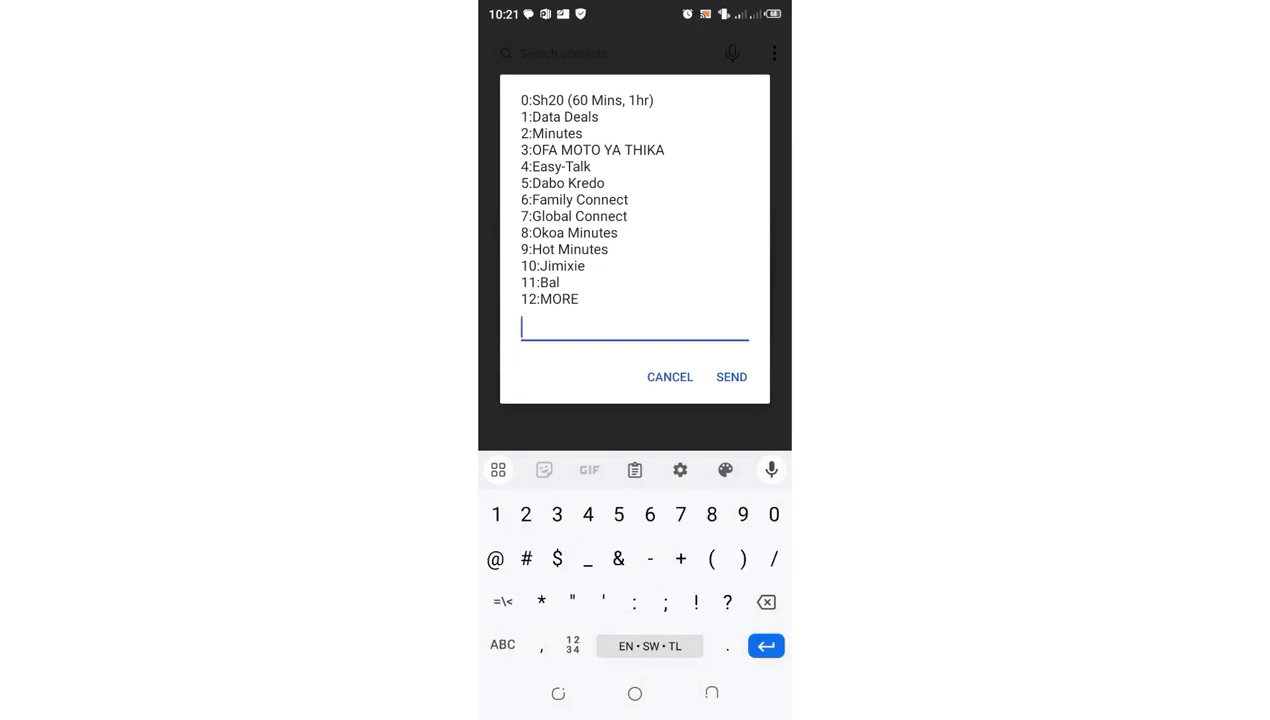
{"action": "left_click", "coordinate": [742, 514]}
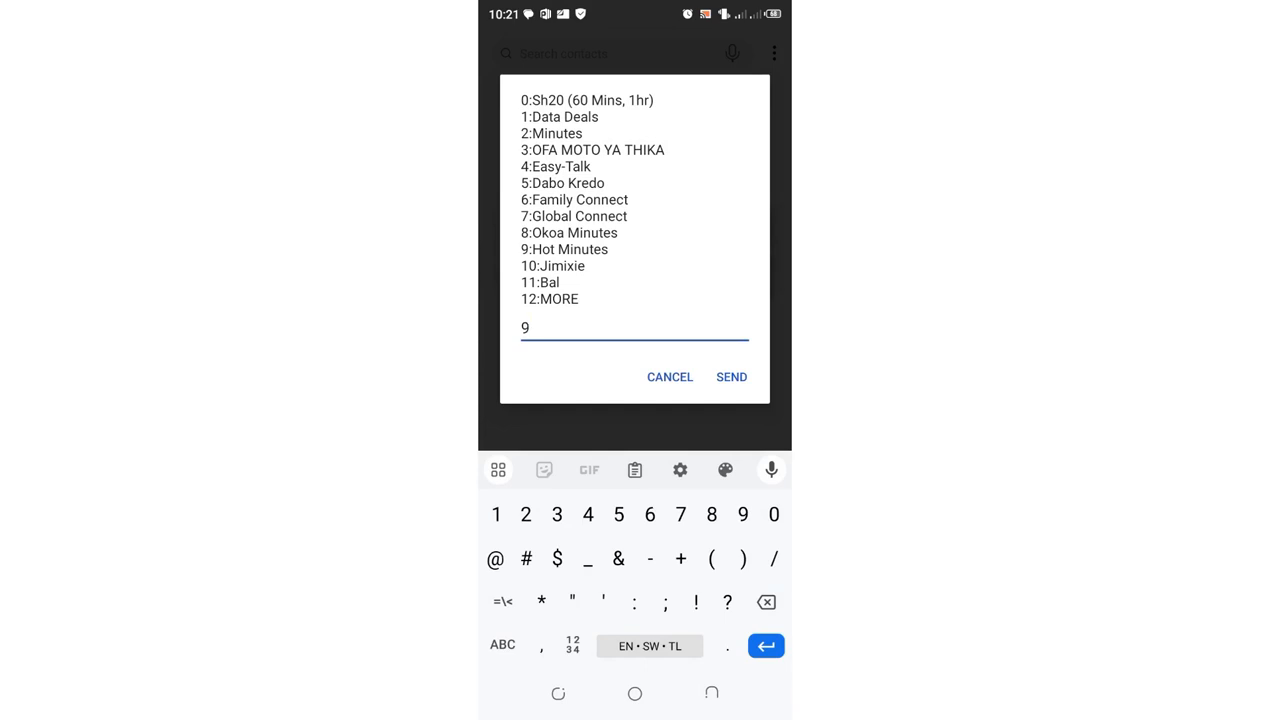
{"action": "left_click", "coordinate": [731, 377]}
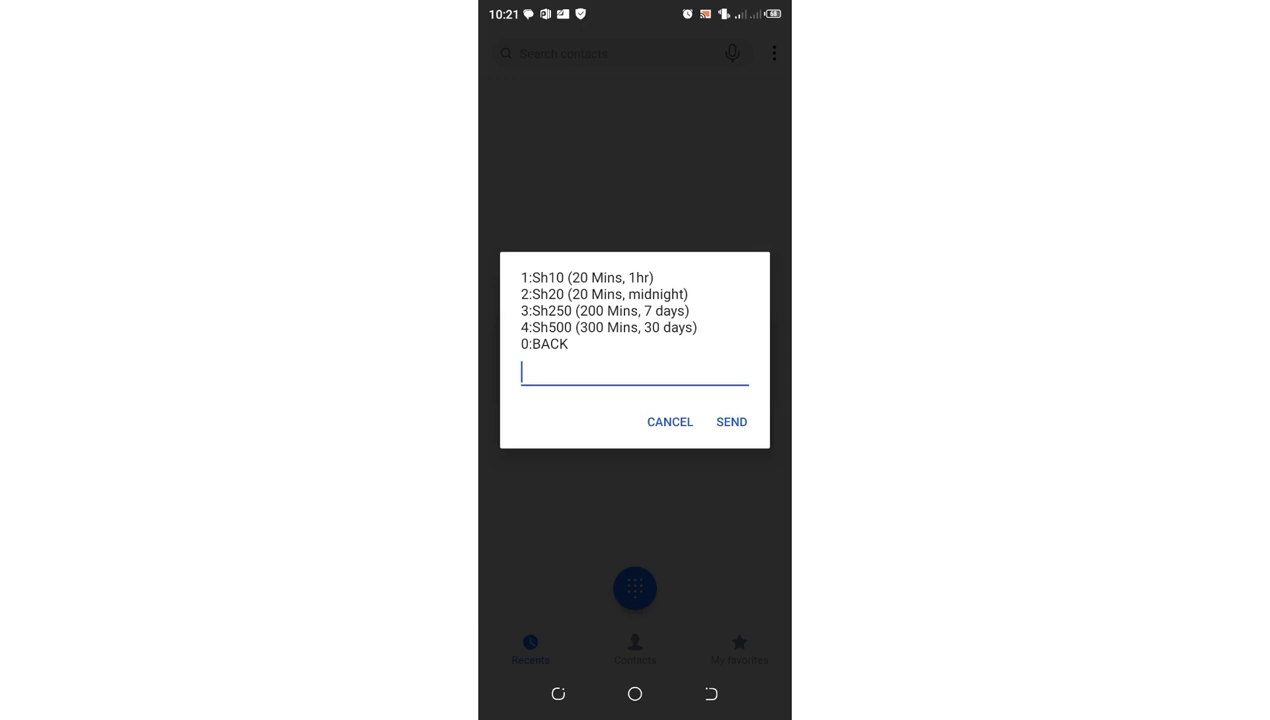
{"action": "left_click", "coordinate": [634, 373]}
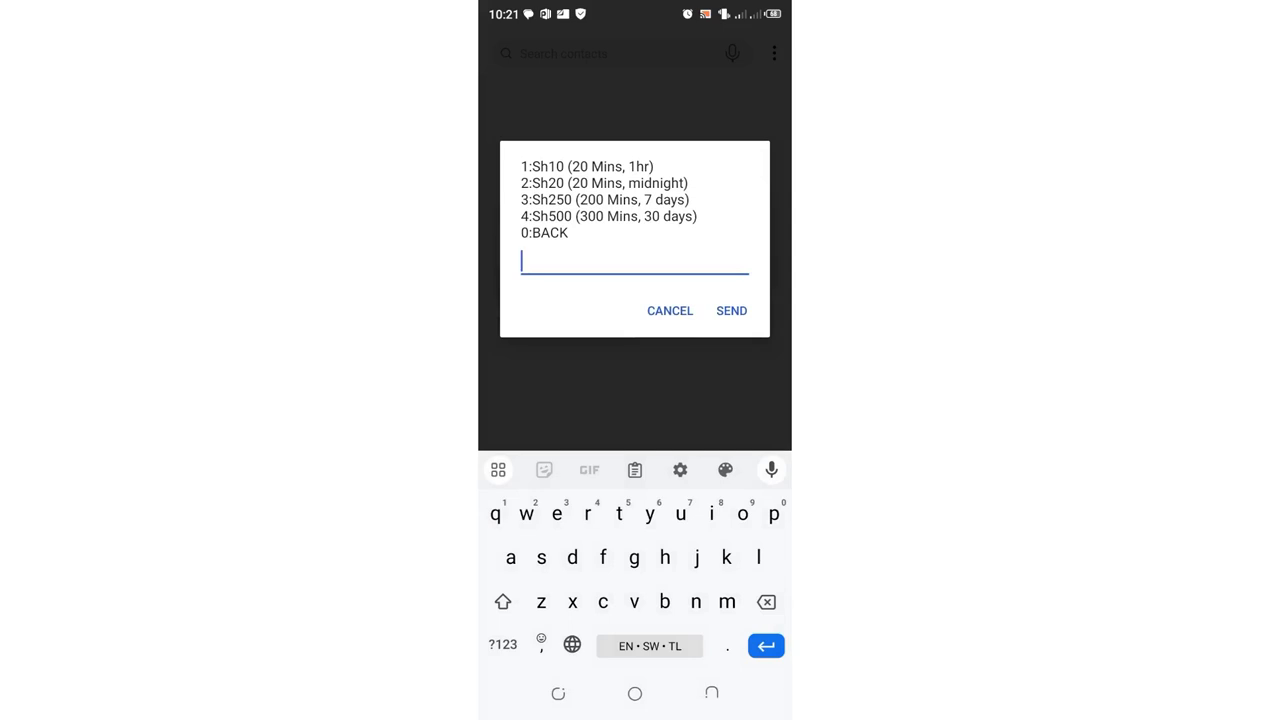
Step: Reply 1 to choose the Sh10, 20-minute (1hr) bundle
{"action": "type", "text": "1"}
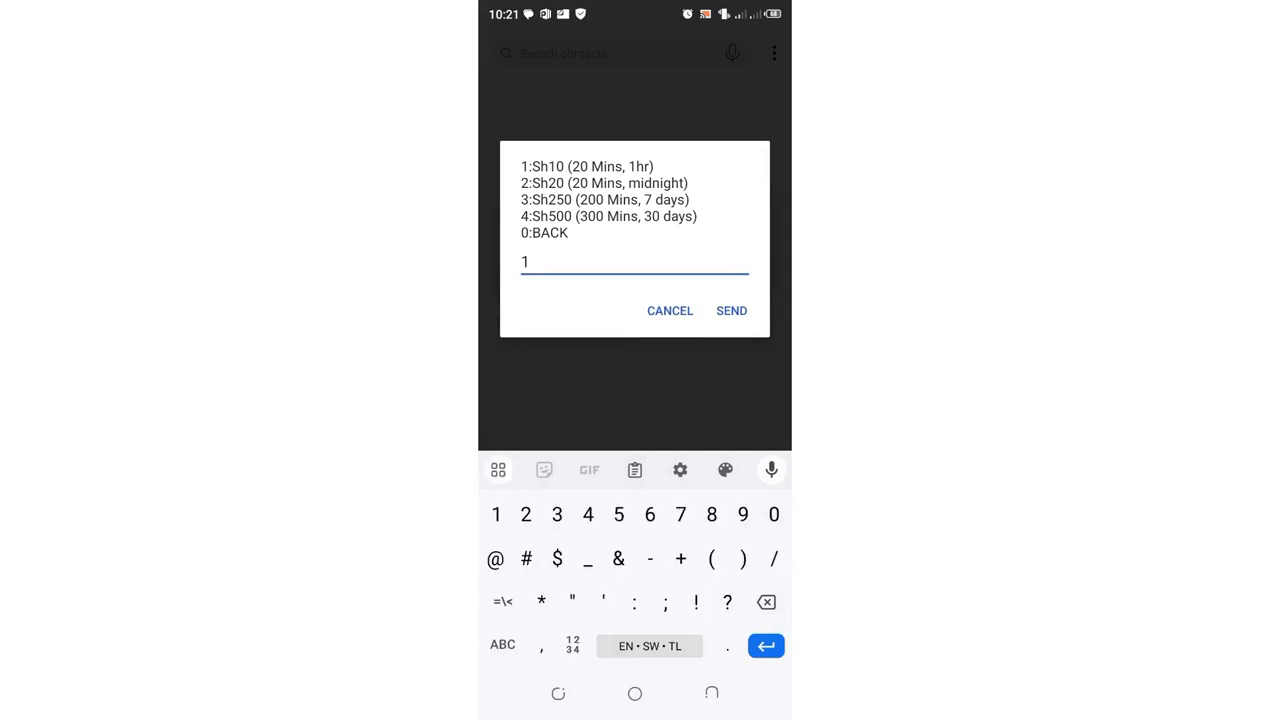
{"action": "left_click", "coordinate": [731, 310]}
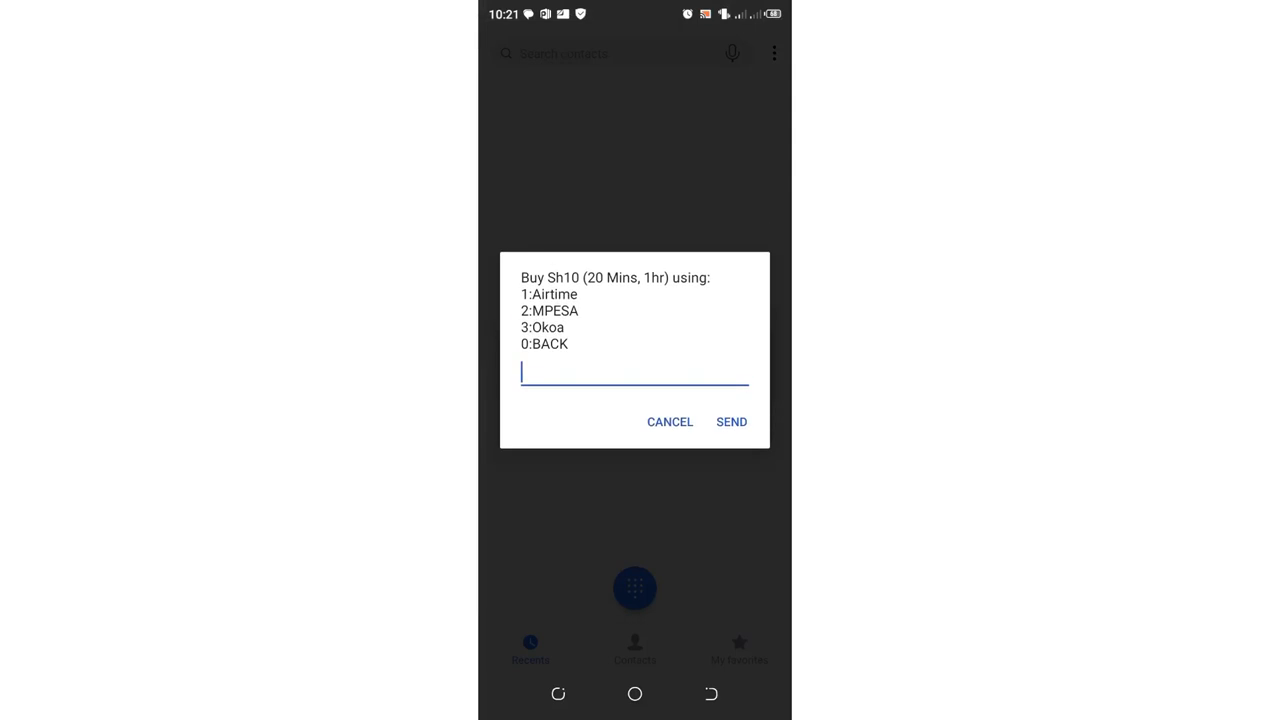
{"action": "left_click", "coordinate": [634, 371]}
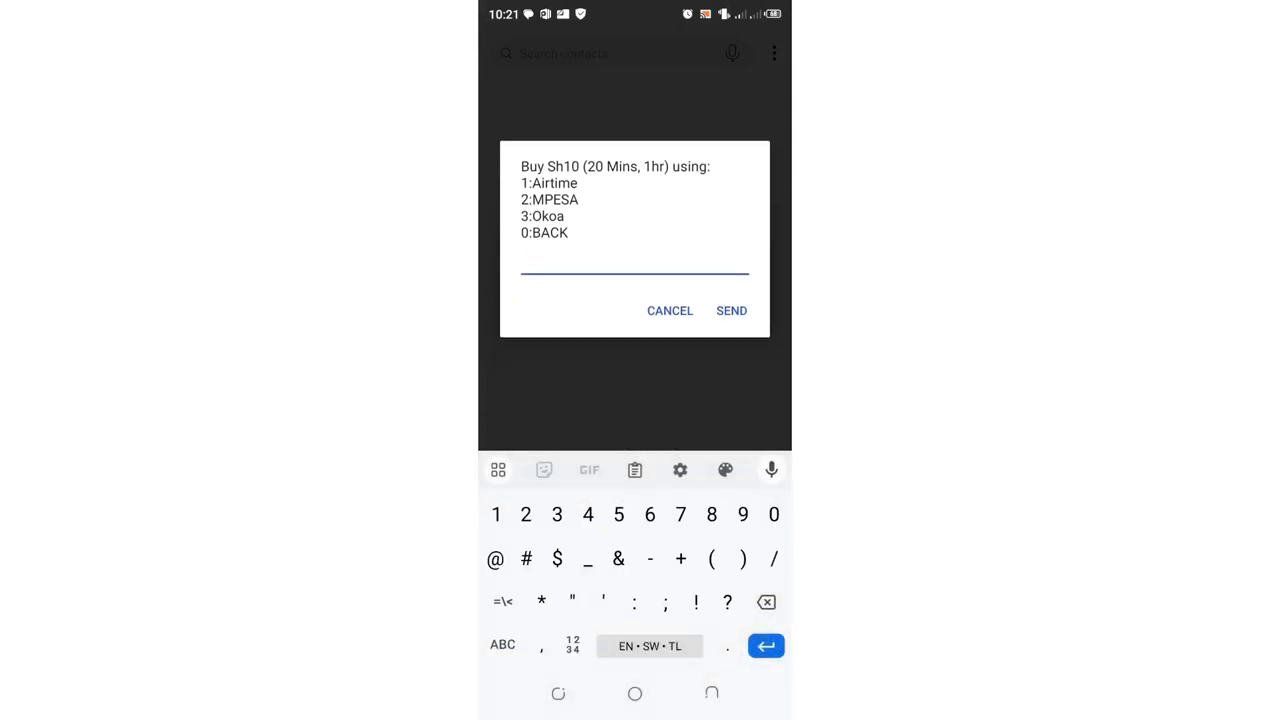
Step: Reply 2 to pay via MPESA, then 1 to accept the KSh10 Talkmore bundle
{"action": "type", "text": "2"}
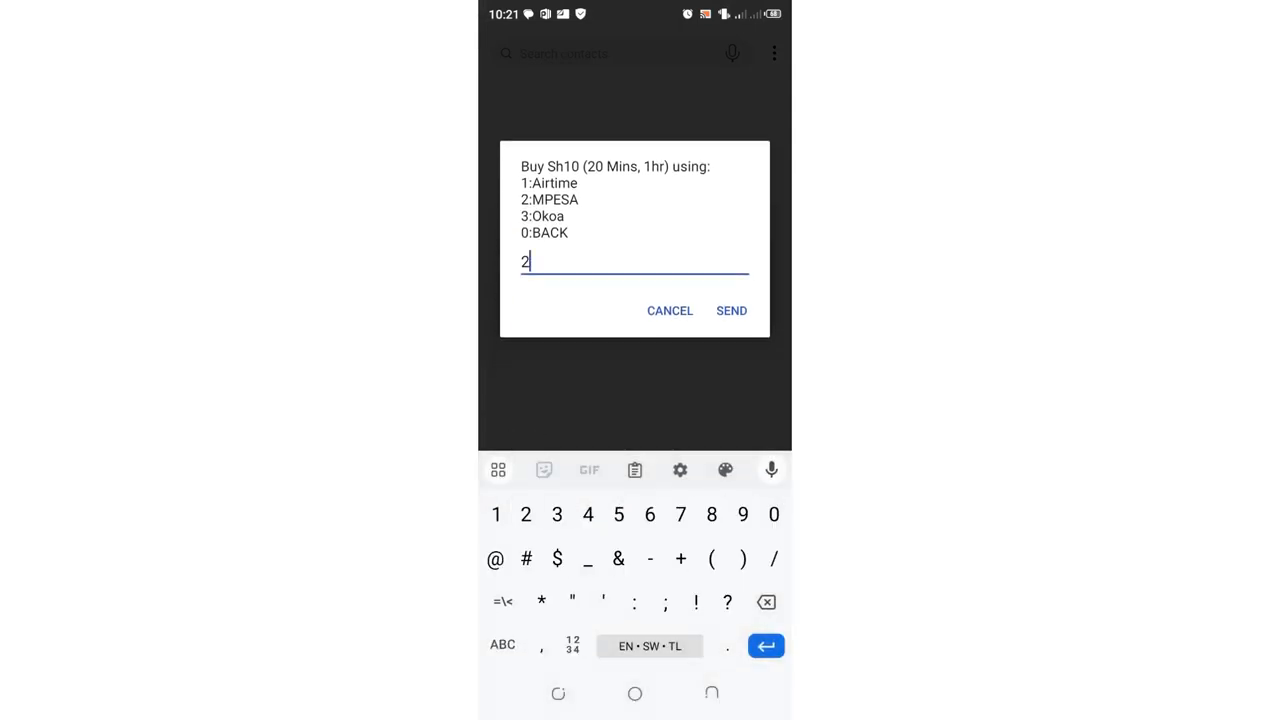
{"action": "left_click", "coordinate": [731, 310]}
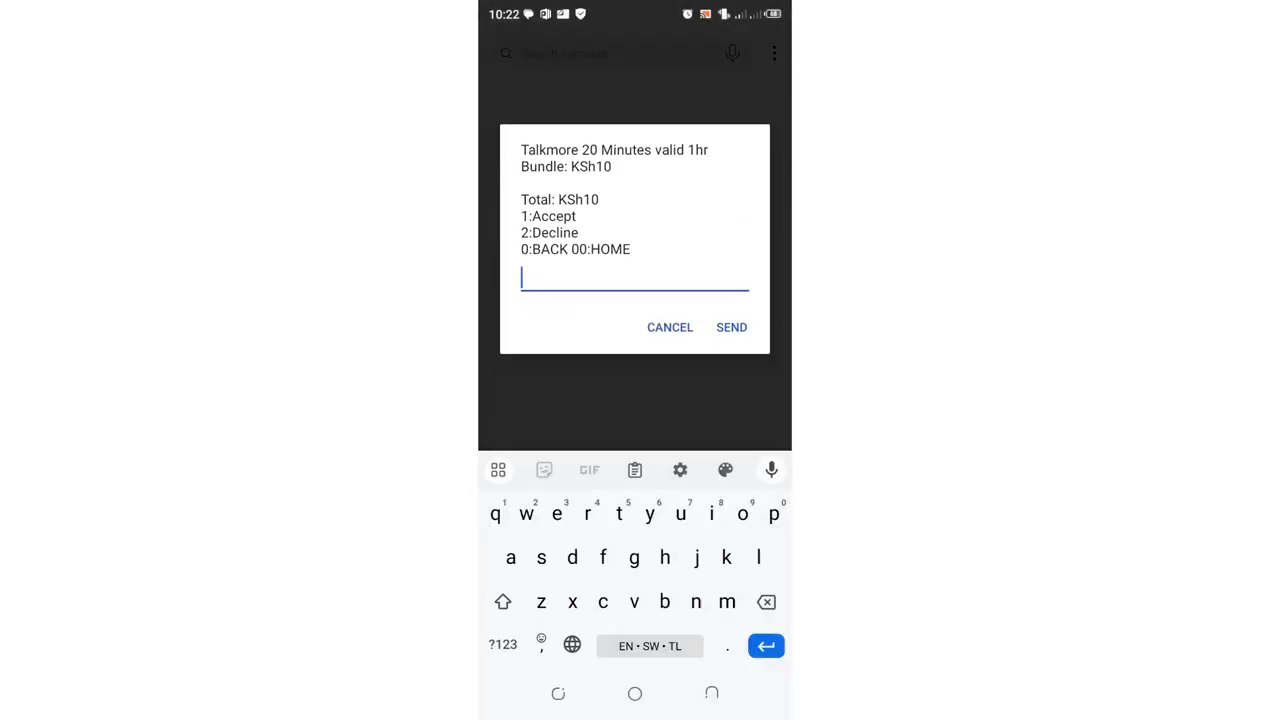
{"action": "type", "text": "1"}
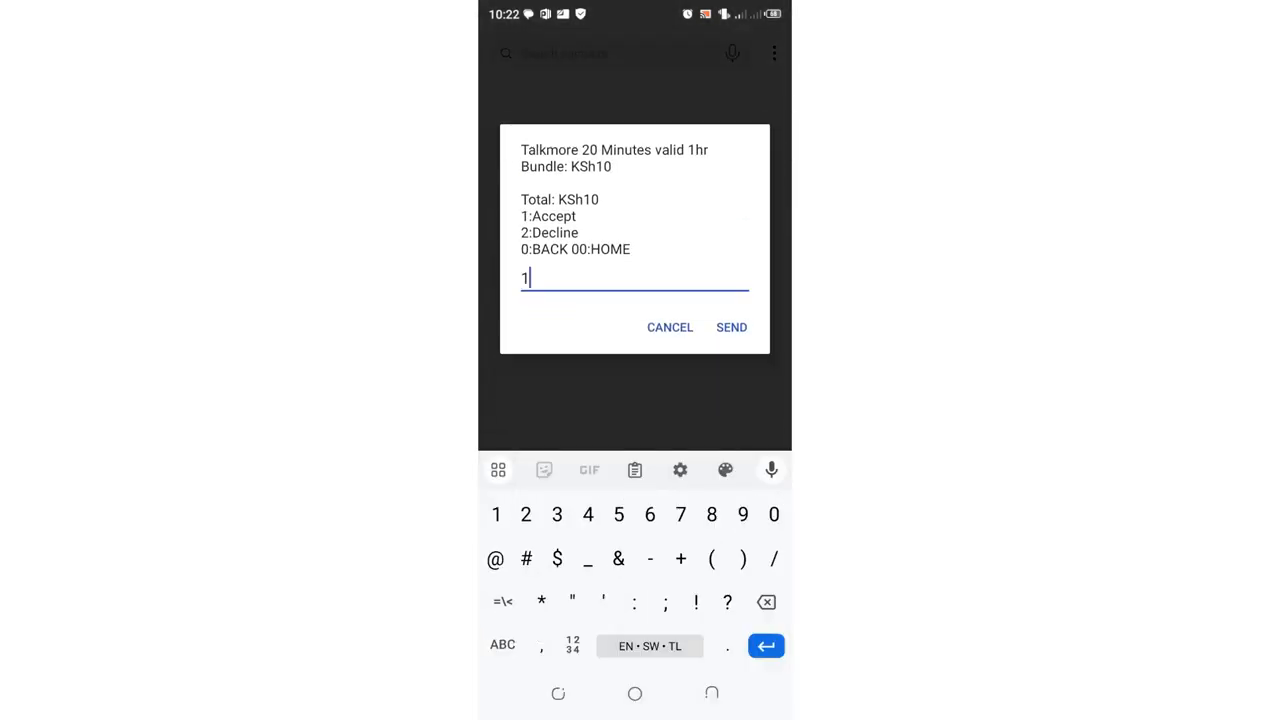
{"action": "left_click", "coordinate": [731, 327]}
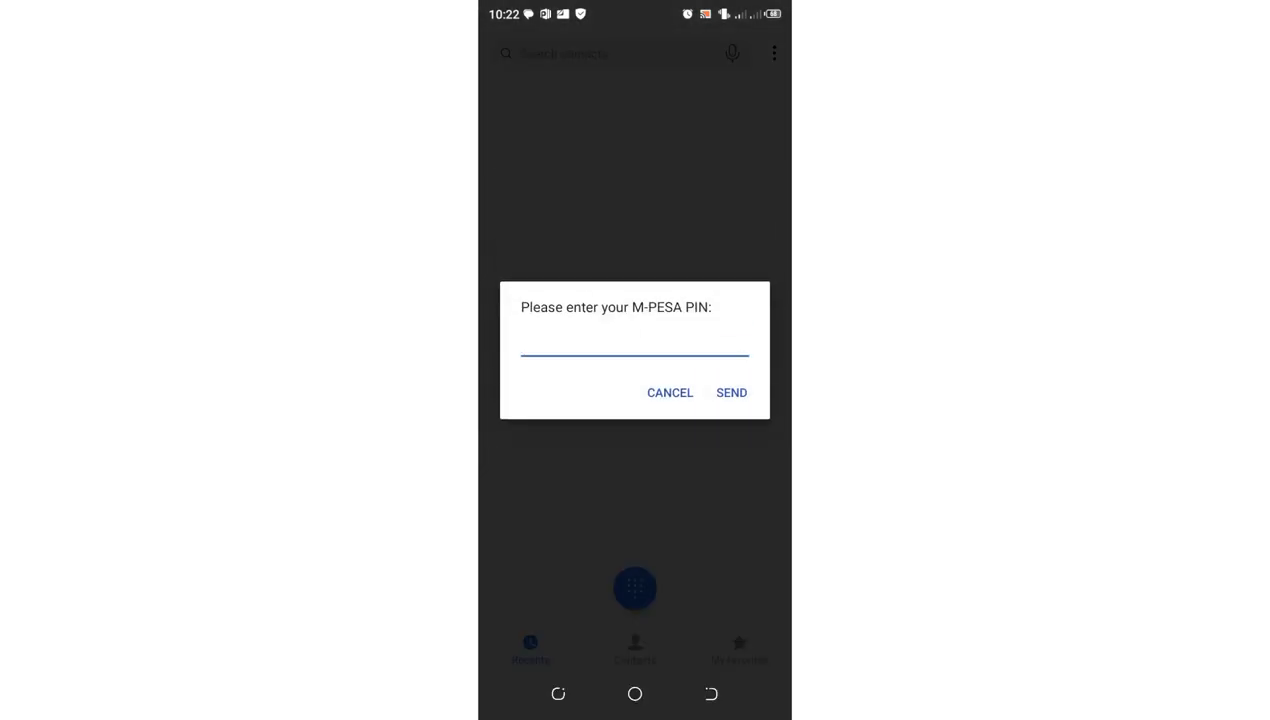